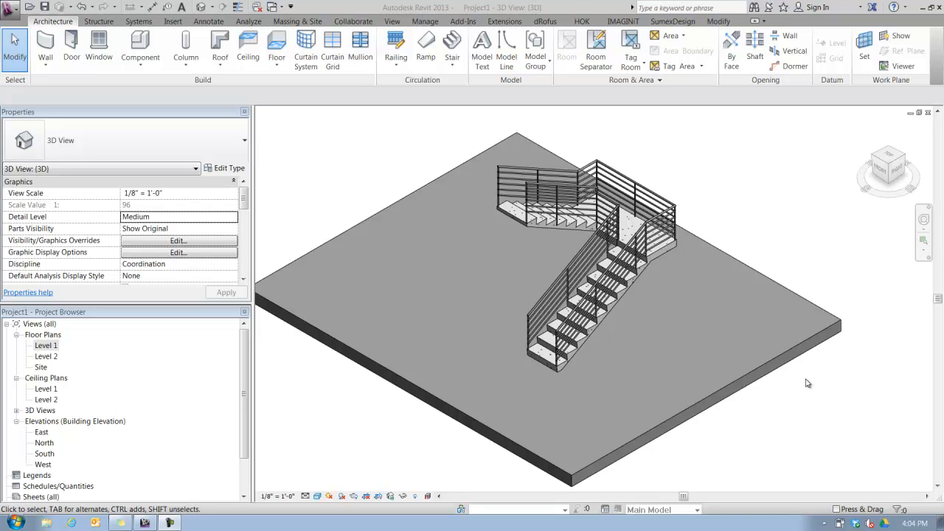
{"action": "mouse_move", "coordinate": [668, 350]}
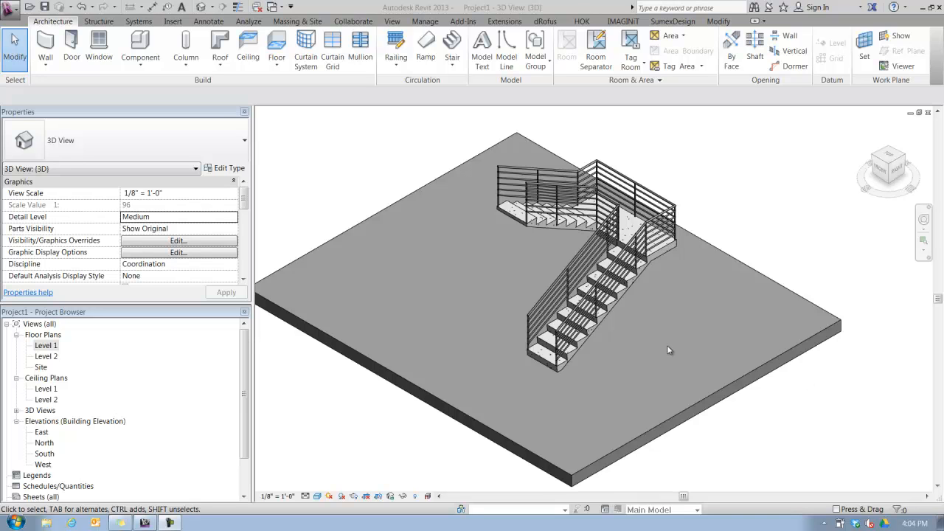
{"action": "mouse_move", "coordinate": [637, 353]}
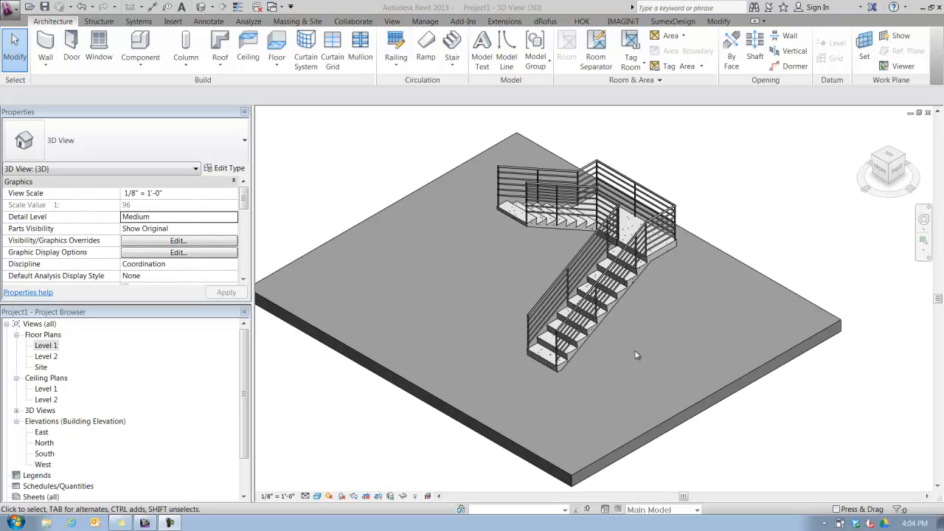
{"action": "mouse_move", "coordinate": [651, 354]}
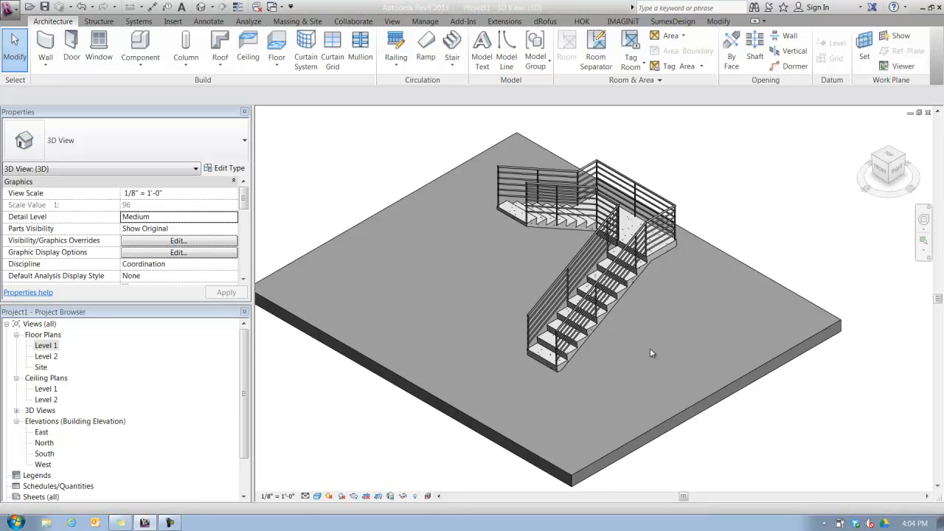
Zoom the 3D view in on the lower stair flight and its railing.
{"action": "left_click_drag", "start_coordinate": [652, 354], "coordinate": [507, 348]}
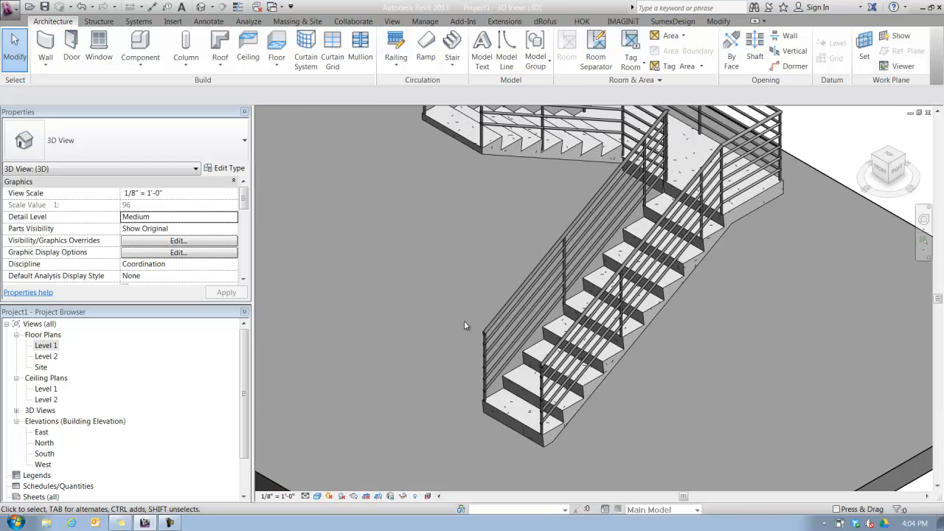
{"action": "left_click", "coordinate": [493, 336]}
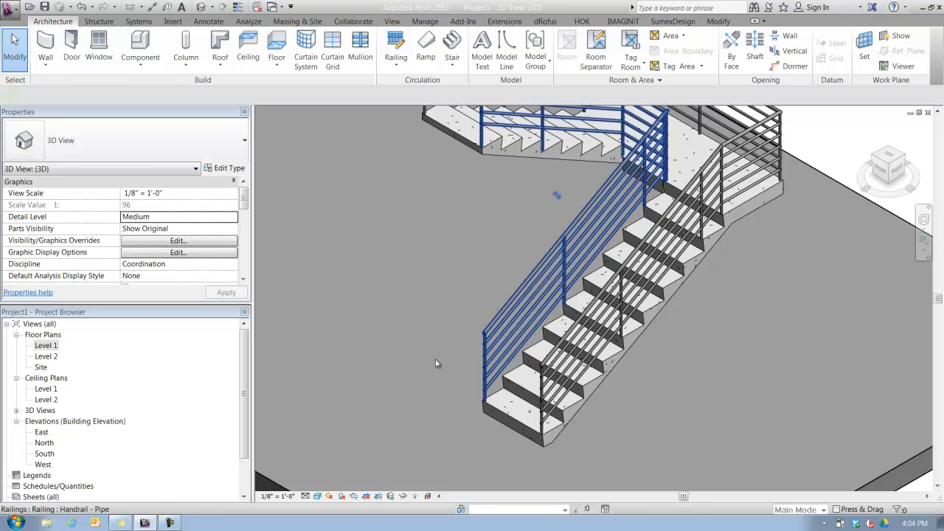
{"action": "left_click", "coordinate": [590, 207]}
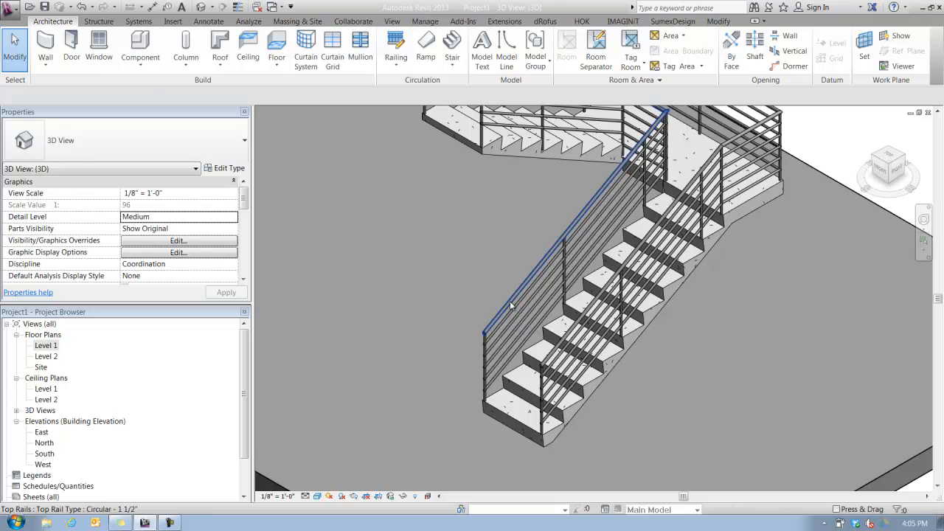
Select the continuous top rail of the outer stair railing.
{"action": "left_click", "coordinate": [575, 199]}
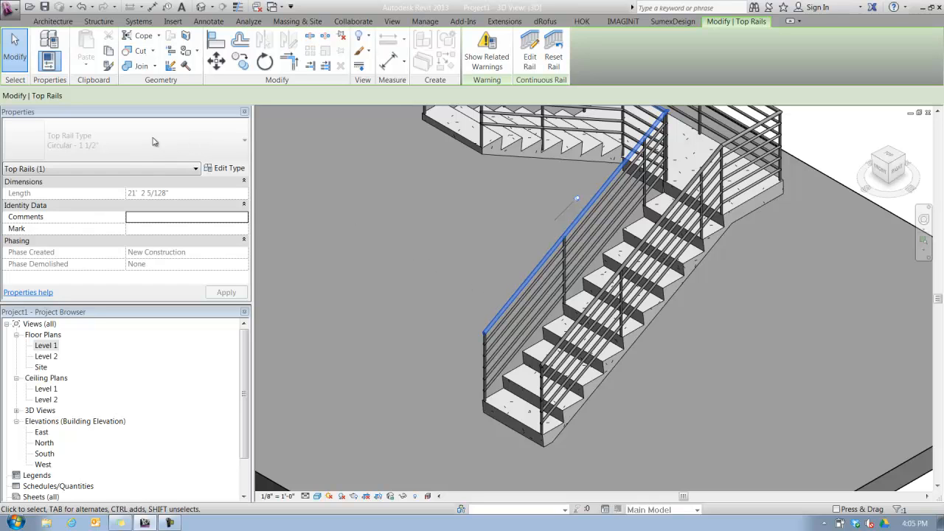
{"action": "mouse_move", "coordinate": [94, 153]}
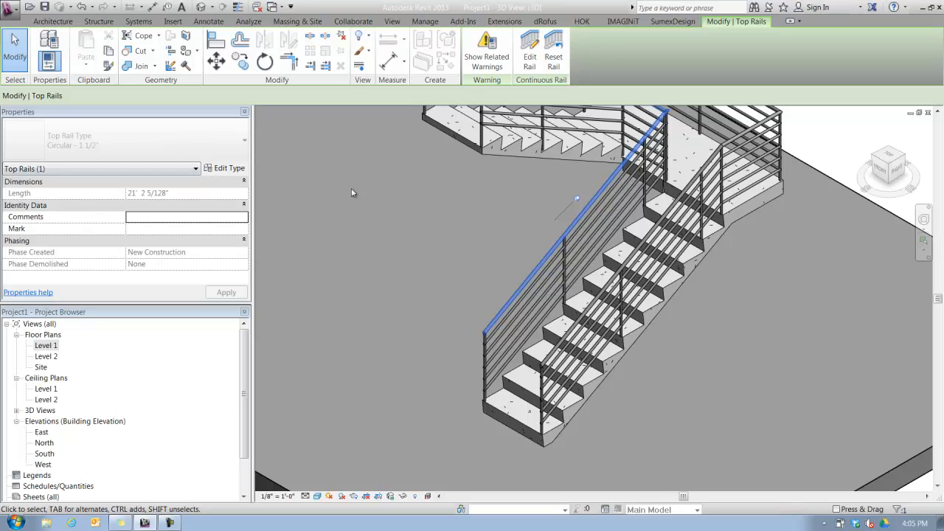
{"action": "mouse_move", "coordinate": [442, 209]}
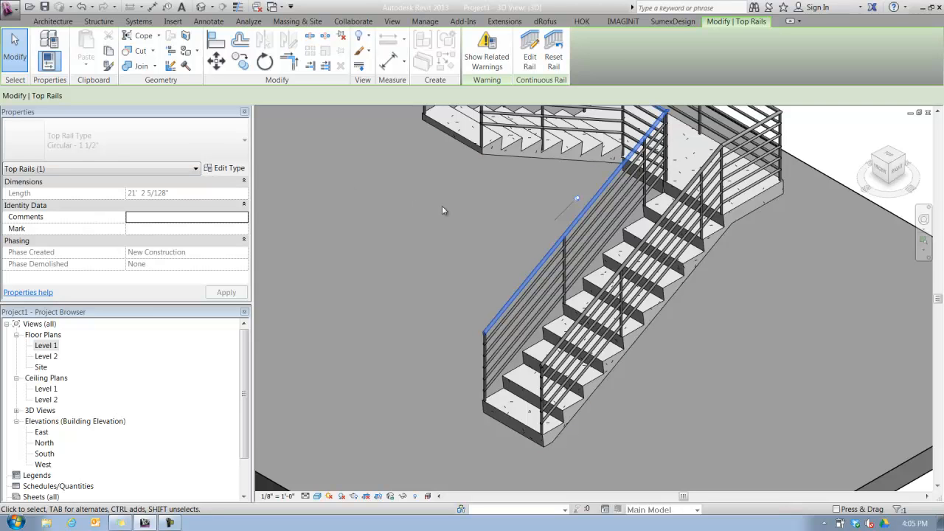
{"action": "mouse_move", "coordinate": [581, 205]}
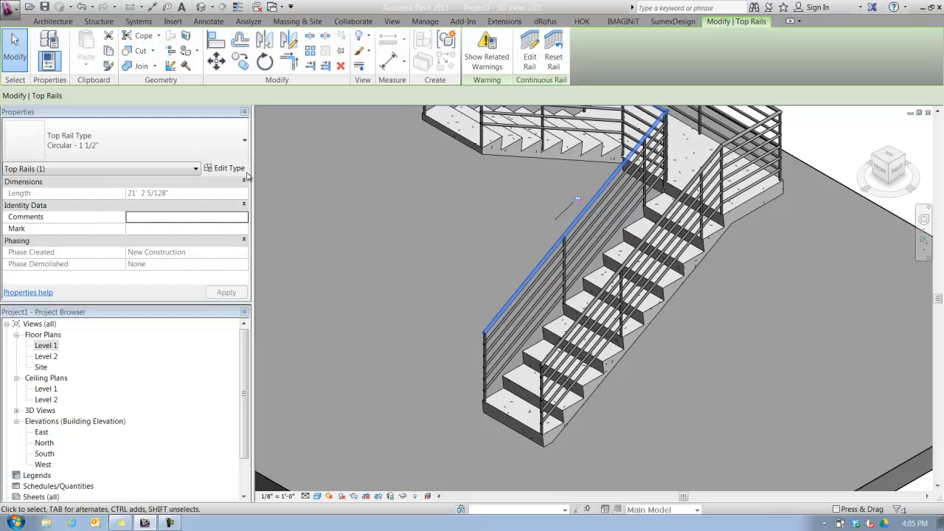
{"action": "mouse_move", "coordinate": [404, 253]}
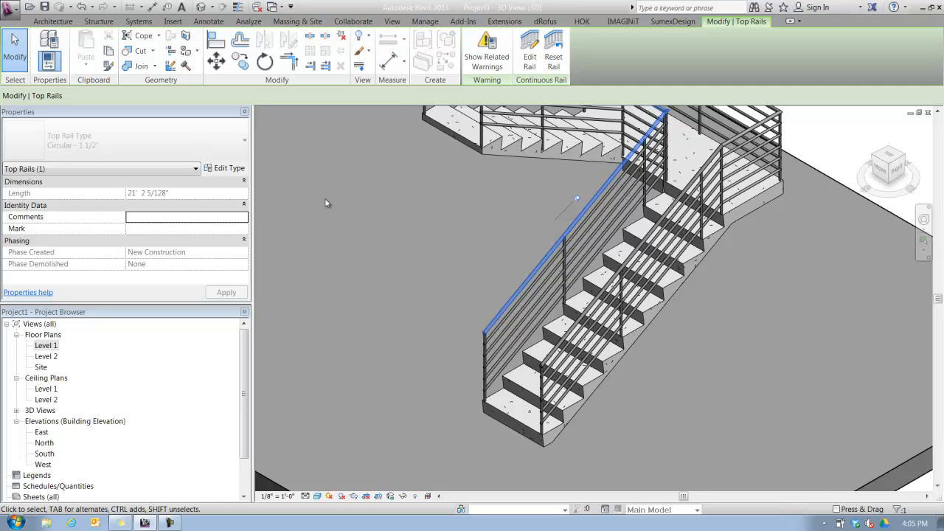
{"action": "mouse_move", "coordinate": [236, 174]}
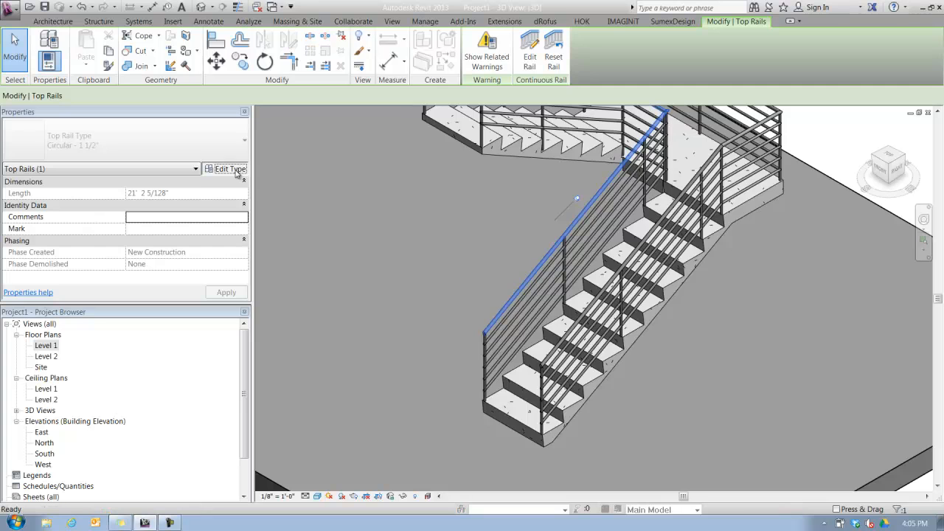
Bring up the top rail's Type Properties scrolled to the Extension (Beginning/Bottom) parameters.
{"action": "left_click", "coordinate": [228, 168]}
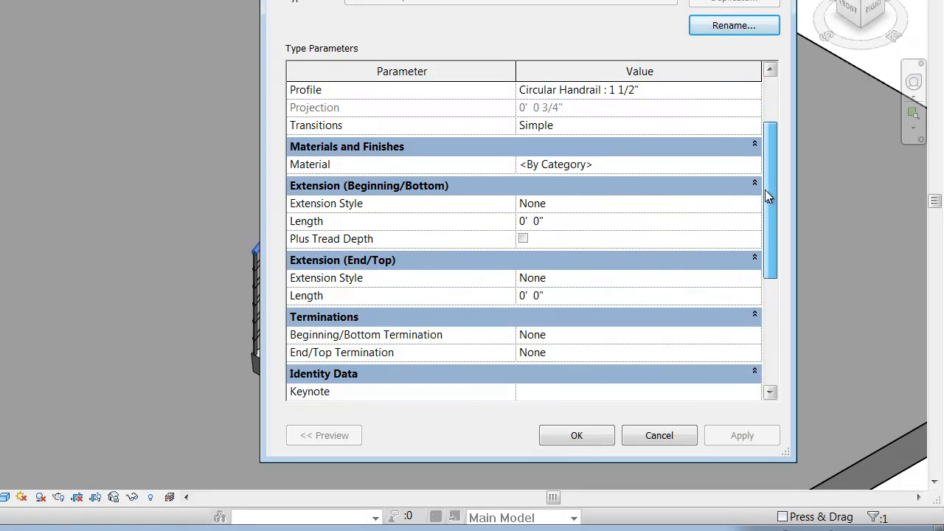
{"action": "scroll", "scroll_direction": "down", "scroll_amount": 3}
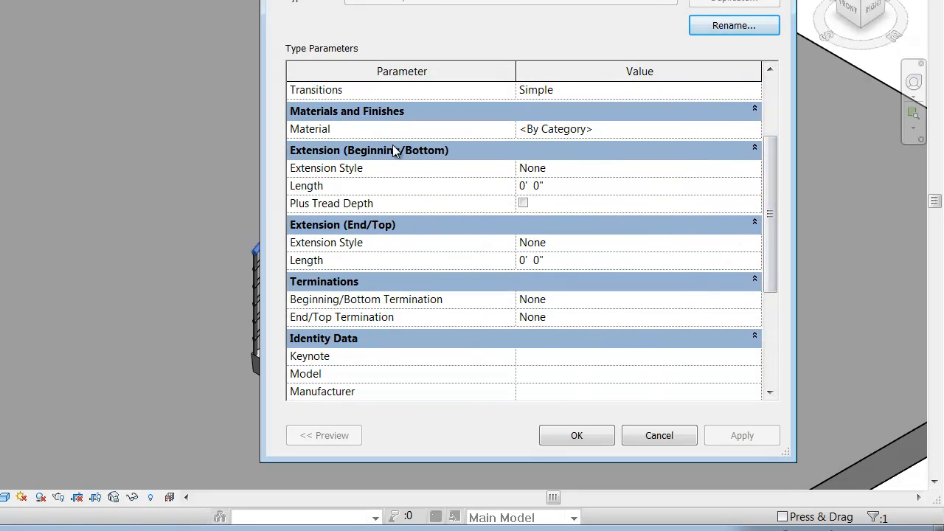
{"action": "mouse_move", "coordinate": [370, 233]}
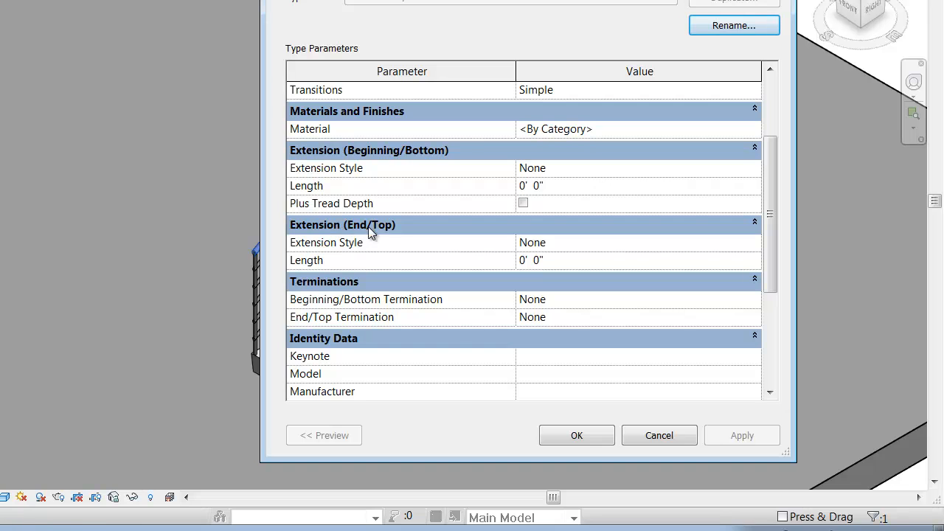
{"action": "mouse_move", "coordinate": [340, 186]}
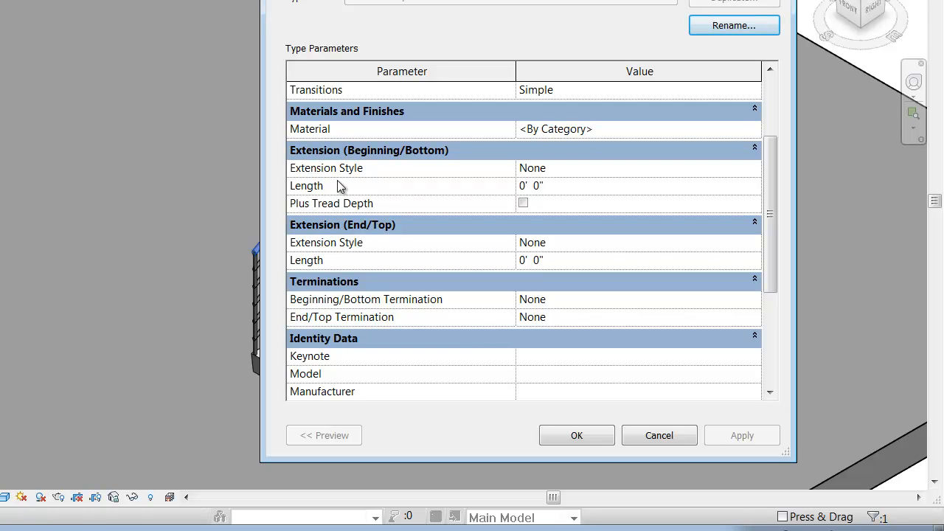
{"action": "mouse_move", "coordinate": [402, 150]}
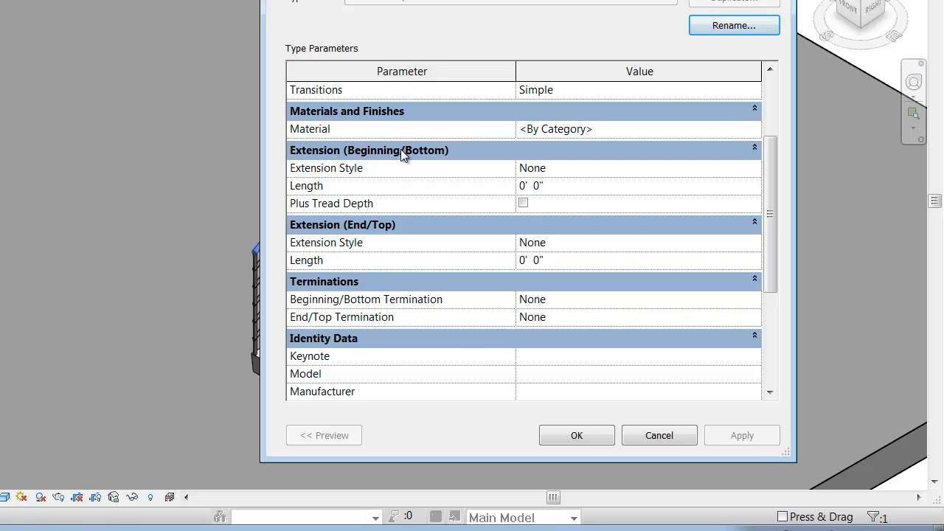
{"action": "mouse_move", "coordinate": [316, 233]}
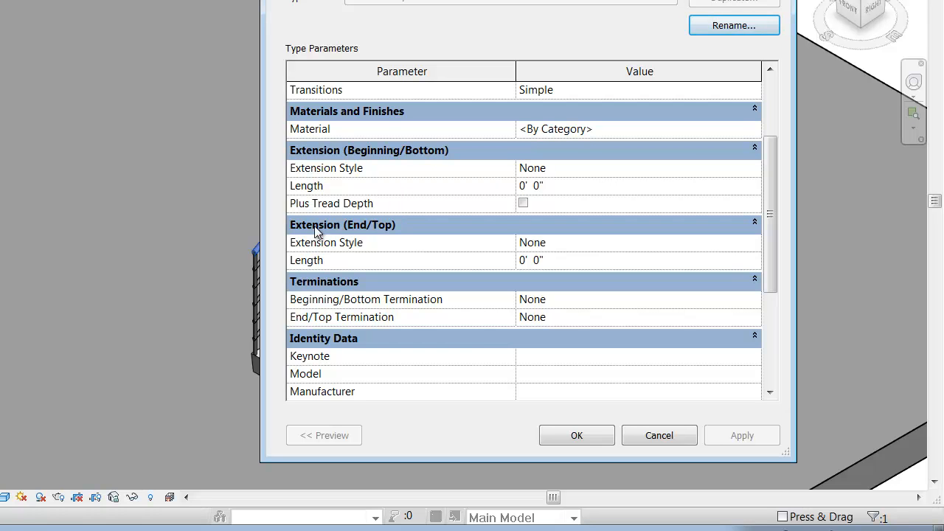
{"action": "mouse_move", "coordinate": [380, 230]}
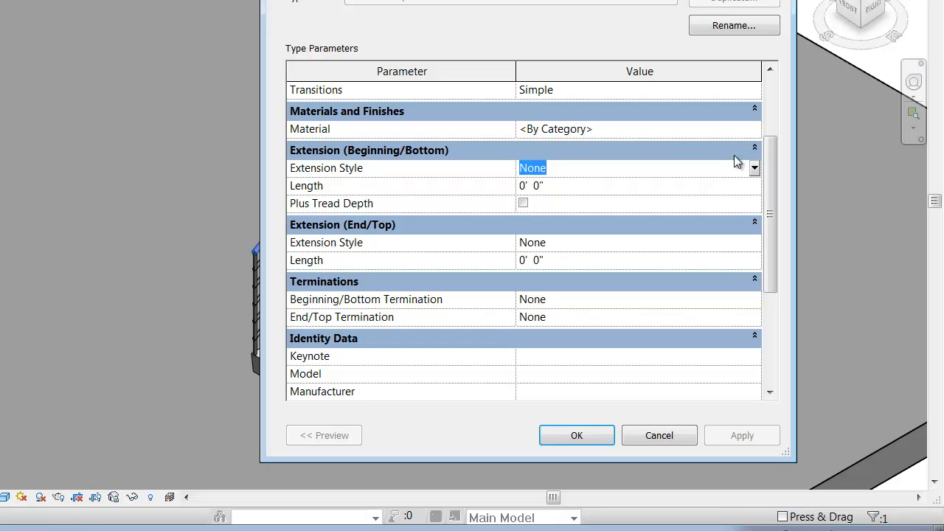
{"action": "mouse_move", "coordinate": [755, 174]}
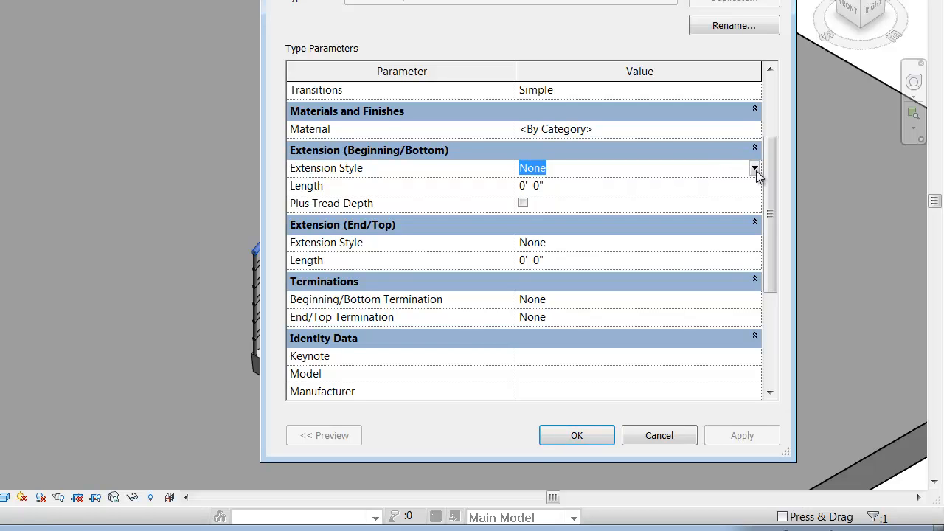
Set the bottom extension style to Post, length 1', with Plus Tread Depth checked.
{"action": "left_click", "coordinate": [753, 168]}
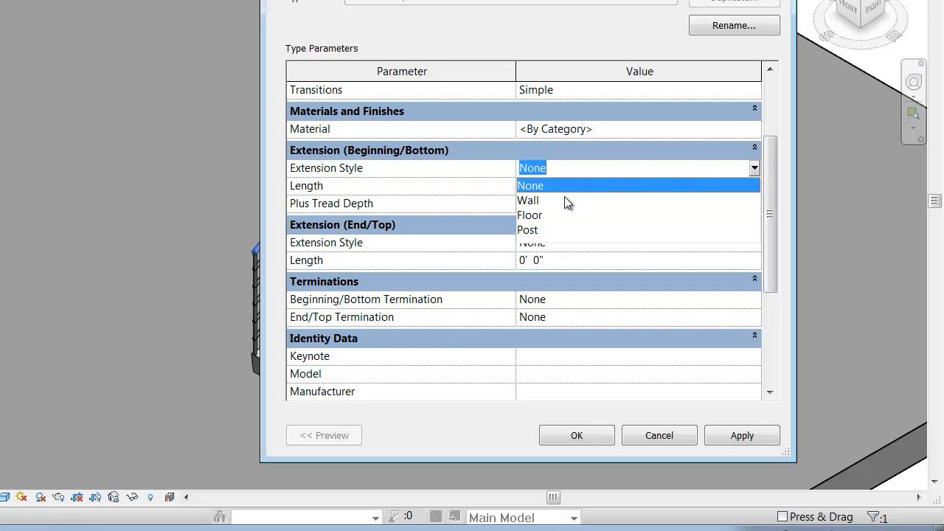
{"action": "mouse_move", "coordinate": [538, 239]}
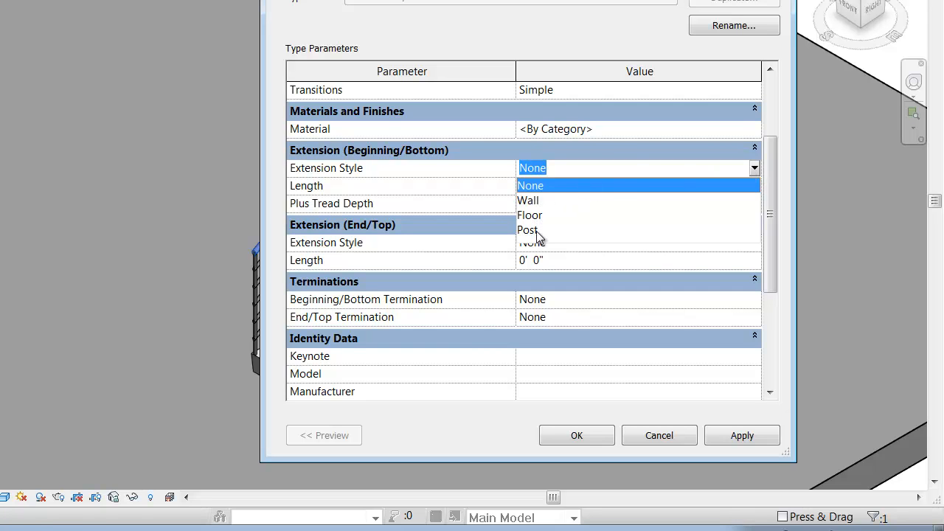
{"action": "mouse_move", "coordinate": [533, 223]}
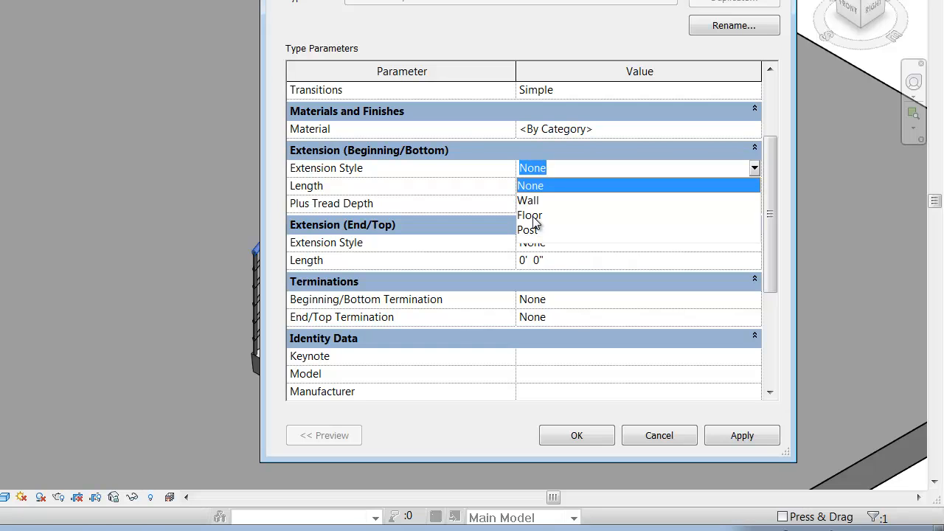
{"action": "mouse_move", "coordinate": [533, 236]}
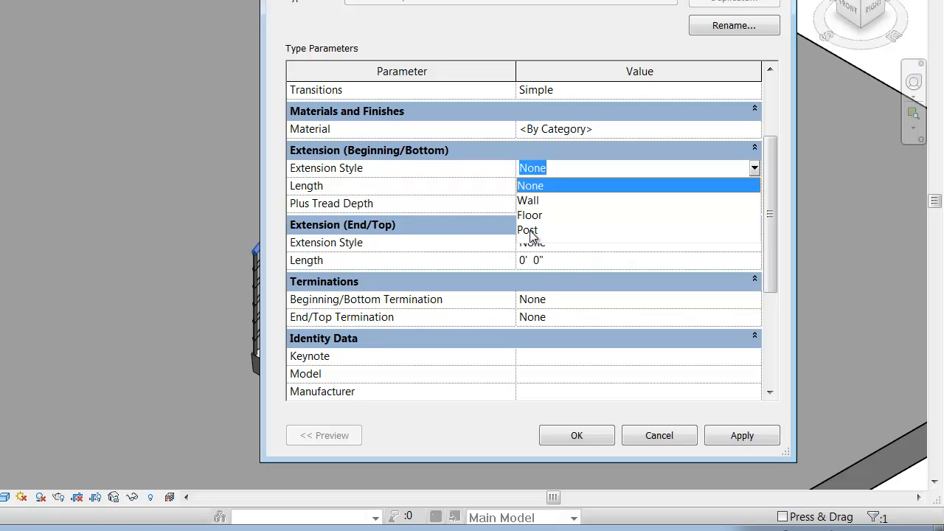
{"action": "left_click", "coordinate": [528, 230]}
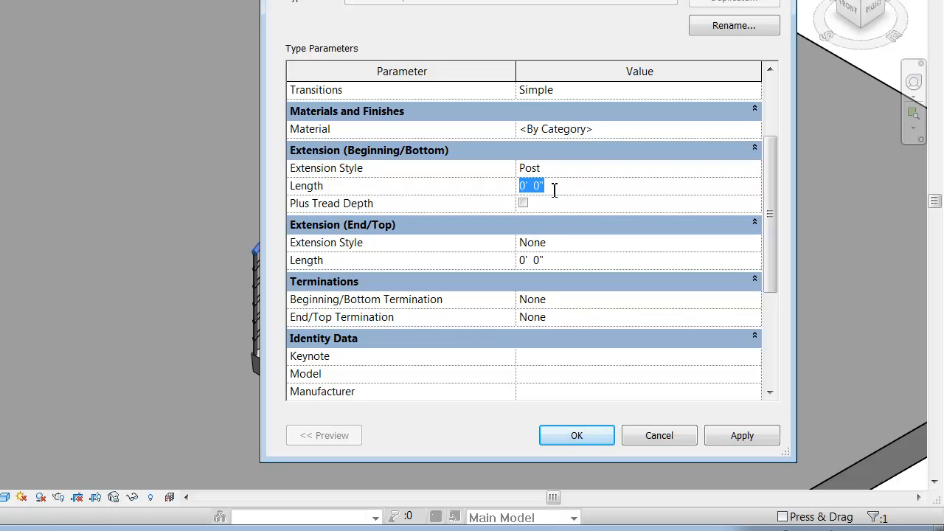
{"action": "type", "text": "1"}
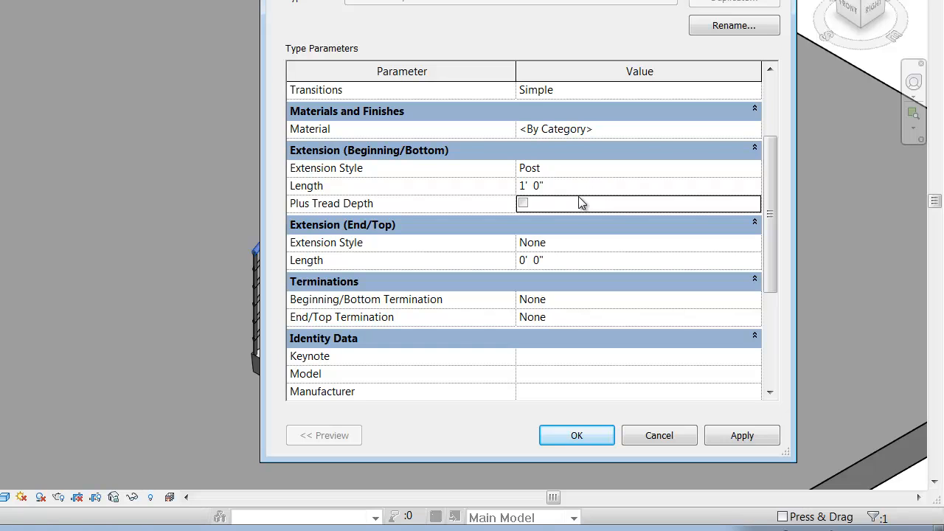
{"action": "left_click", "coordinate": [522, 203]}
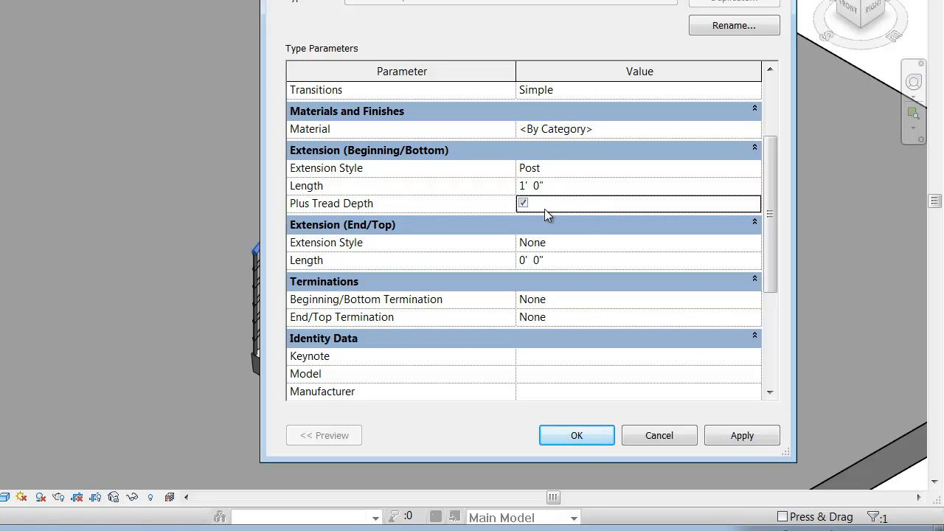
{"action": "mouse_move", "coordinate": [587, 222]}
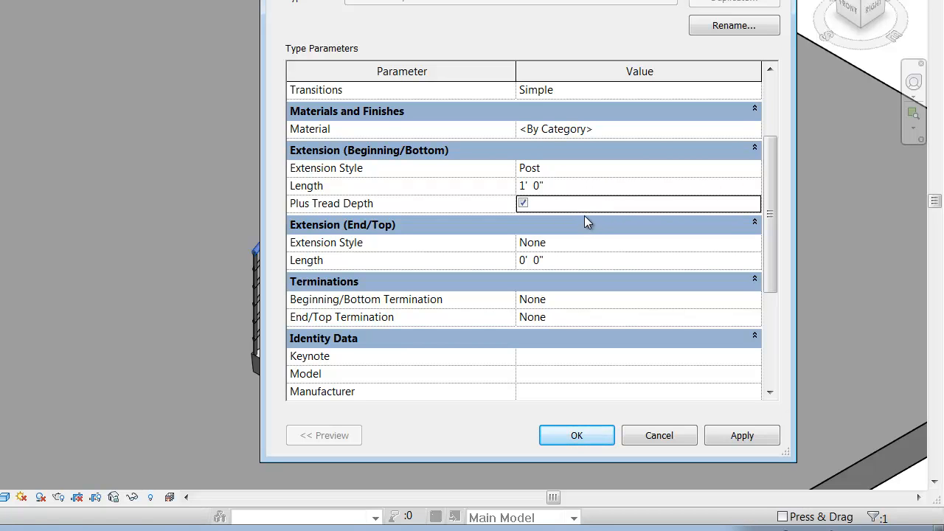
{"action": "mouse_move", "coordinate": [583, 219]}
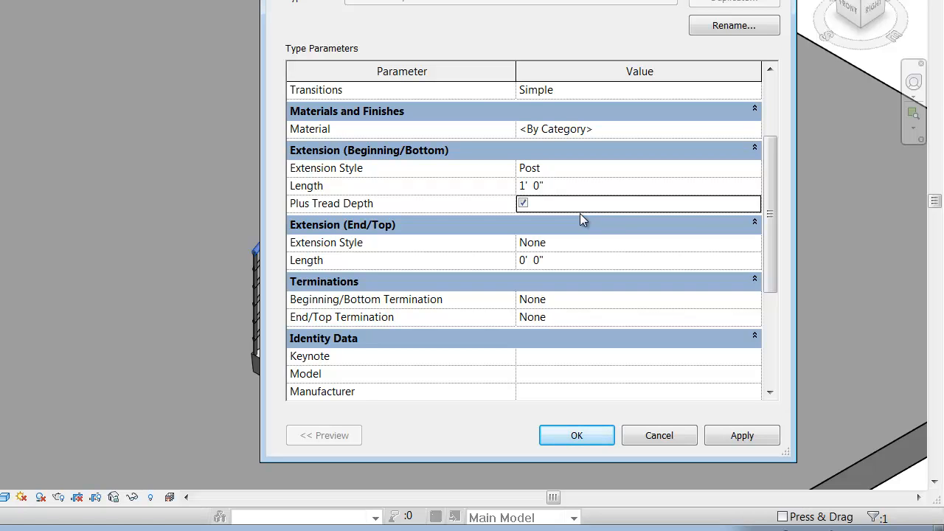
{"action": "mouse_move", "coordinate": [563, 195]}
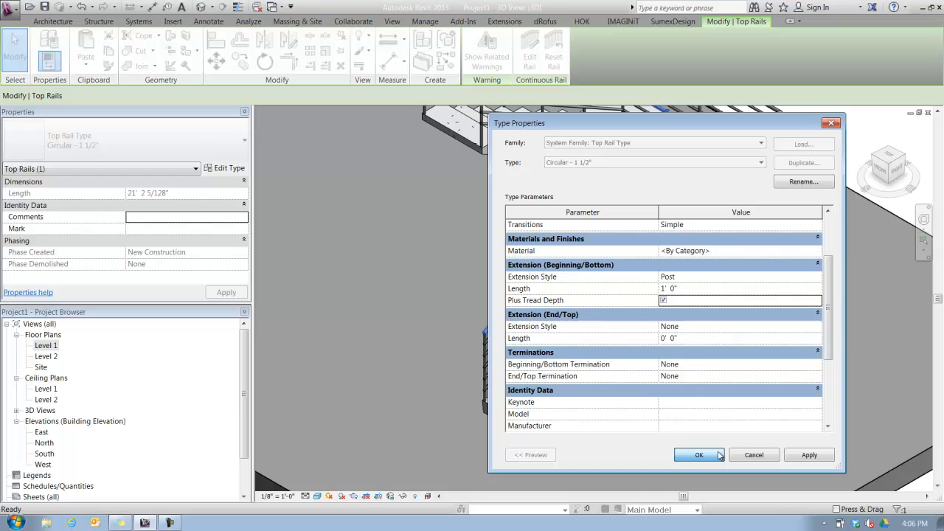
Apply the Post extension so the rail drops past the bottom step, then return to Type Properties.
{"action": "left_click", "coordinate": [699, 454]}
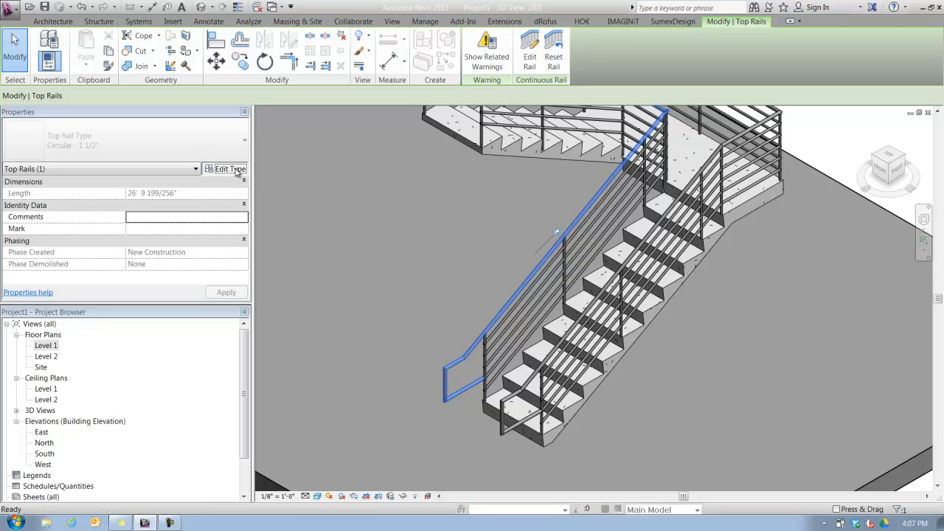
{"action": "left_click", "coordinate": [226, 168]}
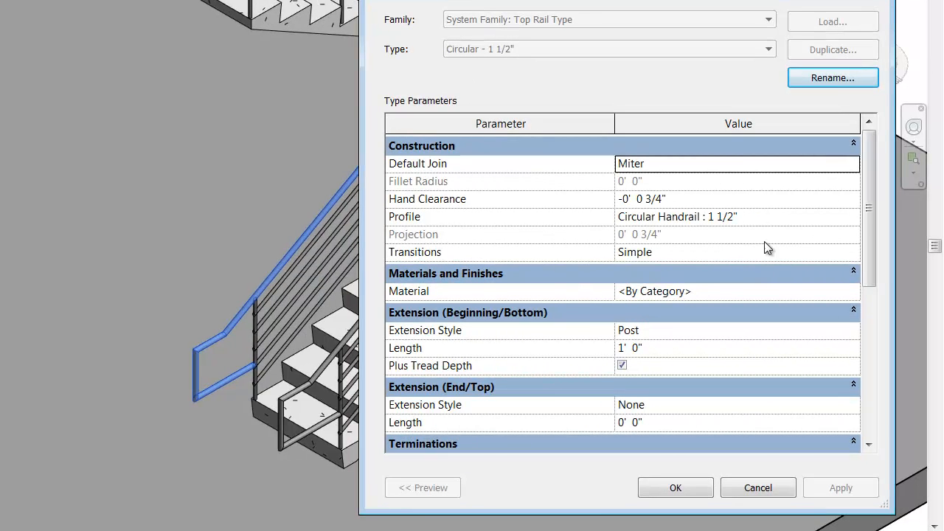
Try Floor and then Wall as the bottom extension style, applying each to preview the rail.
{"action": "left_click", "coordinate": [852, 330]}
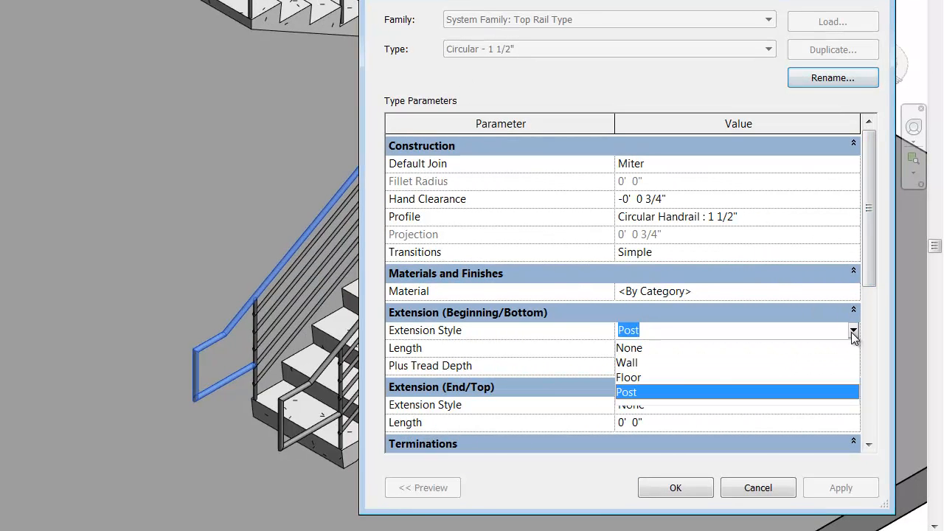
{"action": "left_click", "coordinate": [626, 363]}
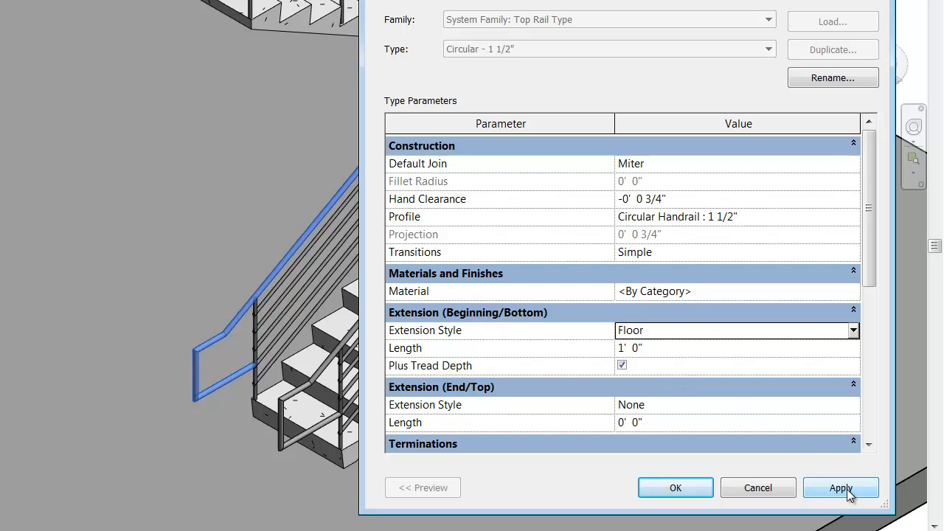
{"action": "left_click", "coordinate": [840, 487]}
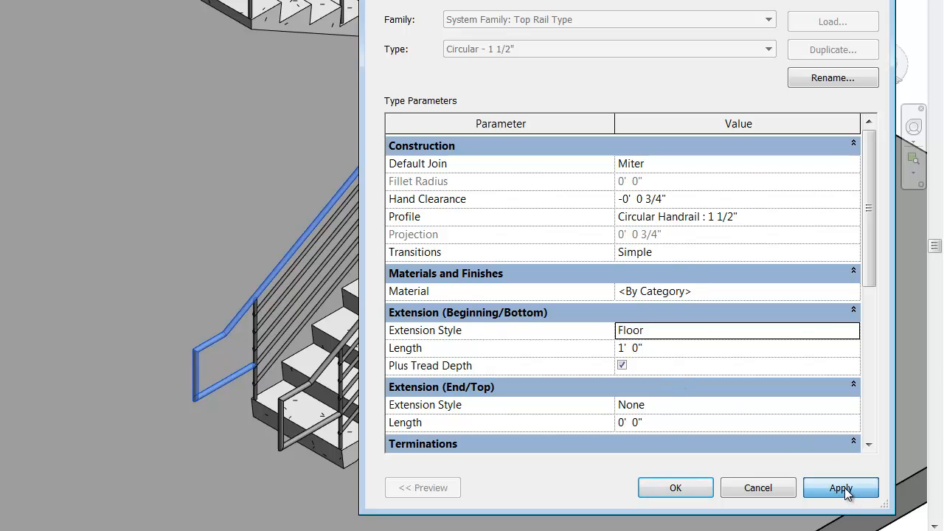
{"action": "left_click", "coordinate": [840, 487]}
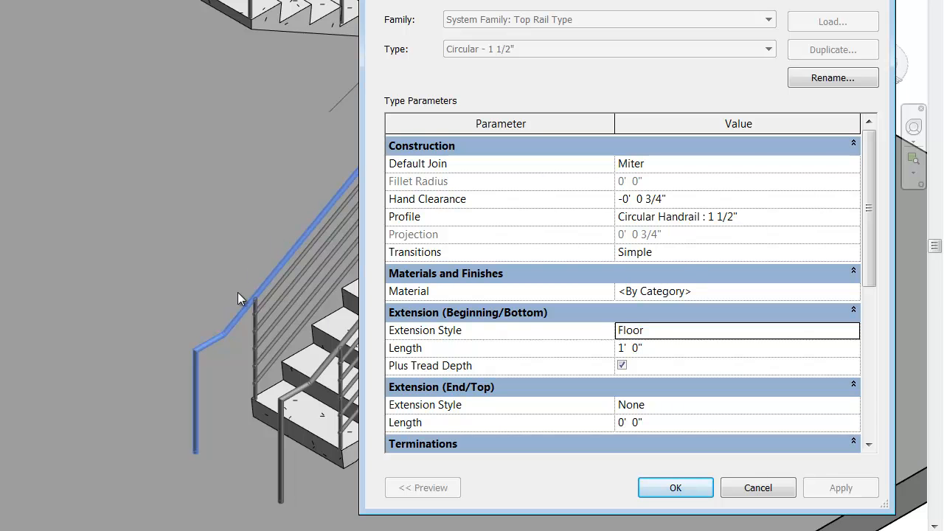
{"action": "mouse_move", "coordinate": [203, 463]}
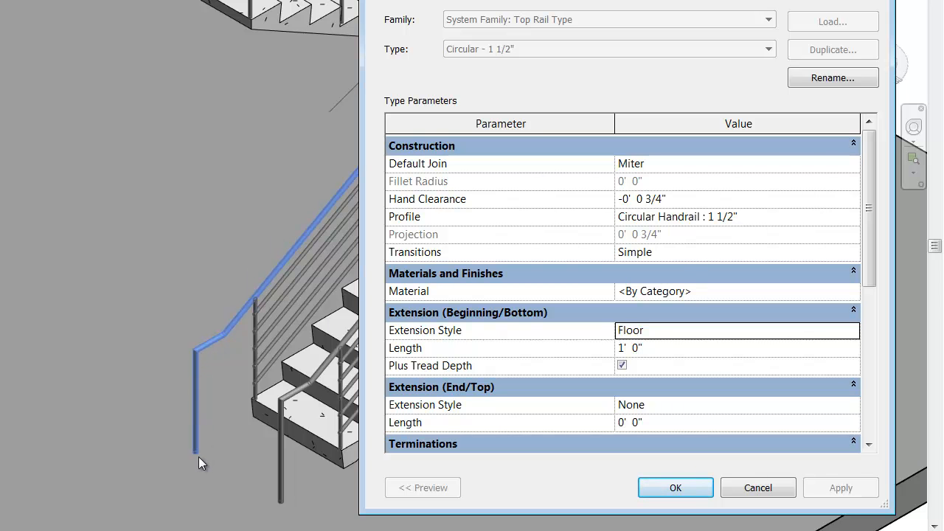
{"action": "mouse_move", "coordinate": [761, 398]}
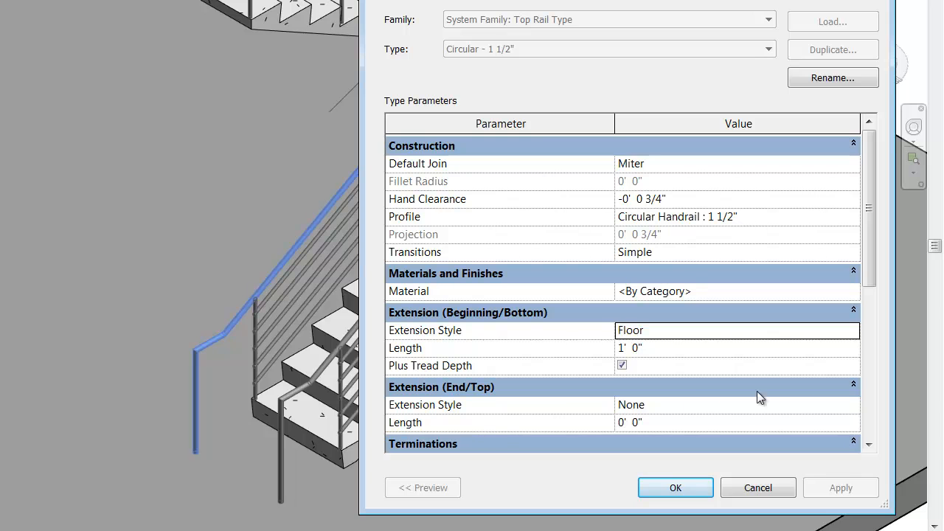
{"action": "left_click", "coordinate": [737, 330]}
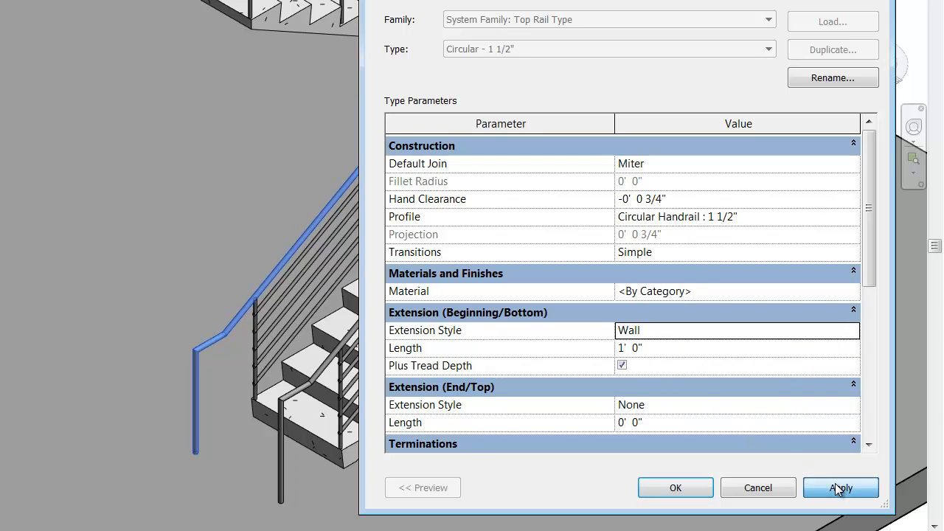
{"action": "left_click", "coordinate": [840, 486]}
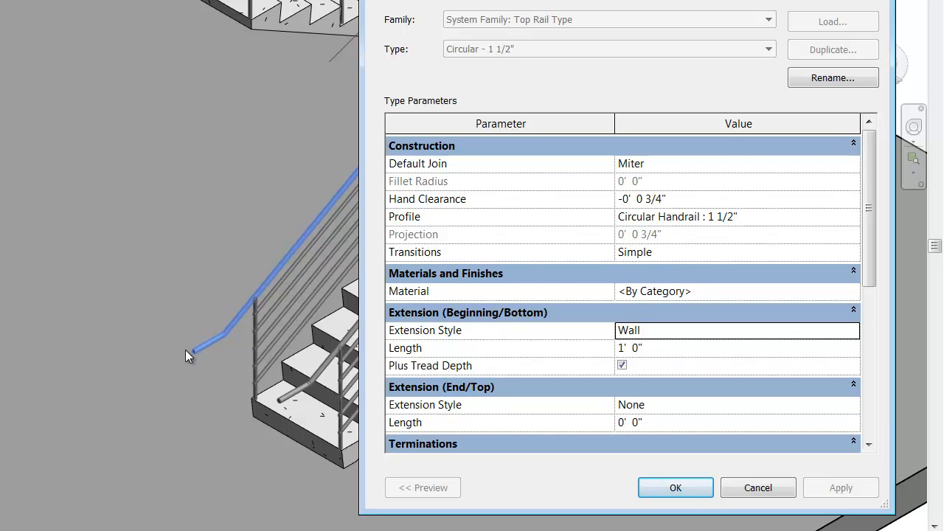
{"action": "mouse_move", "coordinate": [191, 360]}
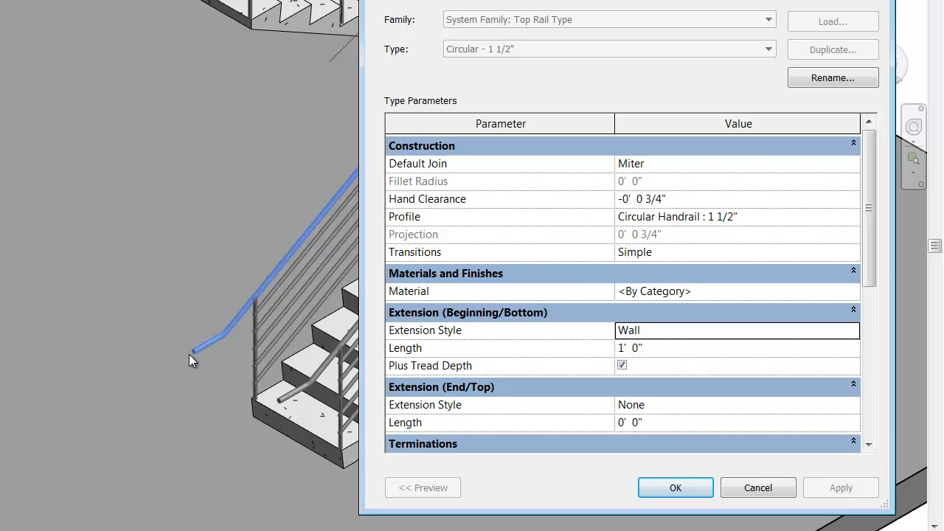
{"action": "scroll", "scroll_direction": "down", "scroll_amount": 3}
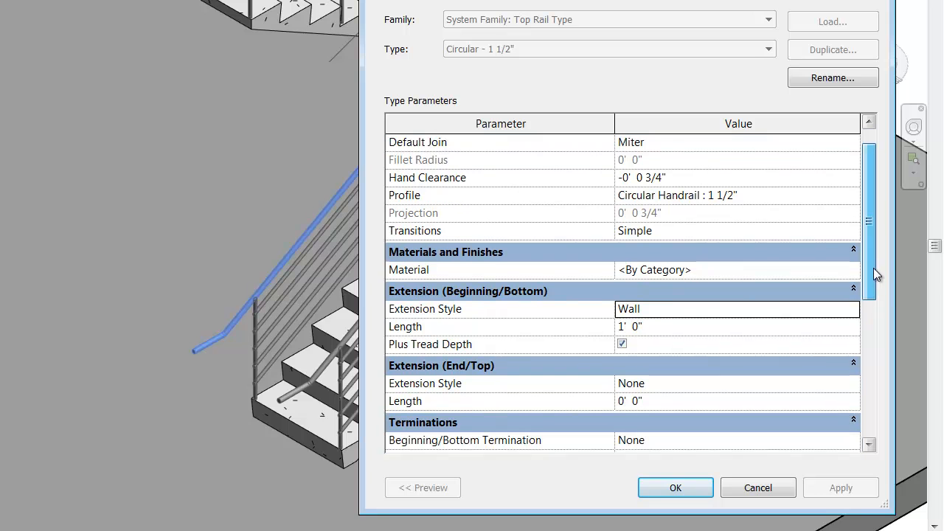
{"action": "scroll", "scroll_direction": "down", "scroll_amount": 3}
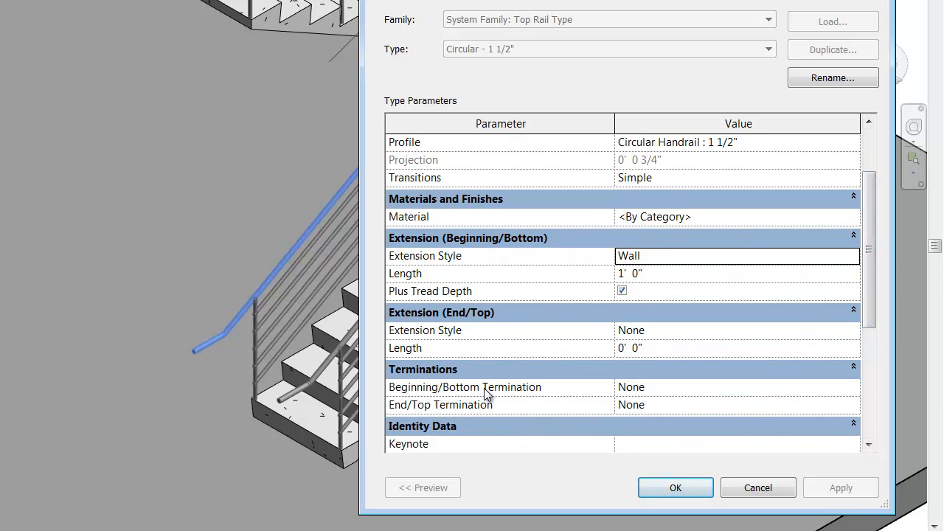
{"action": "mouse_move", "coordinate": [534, 396]}
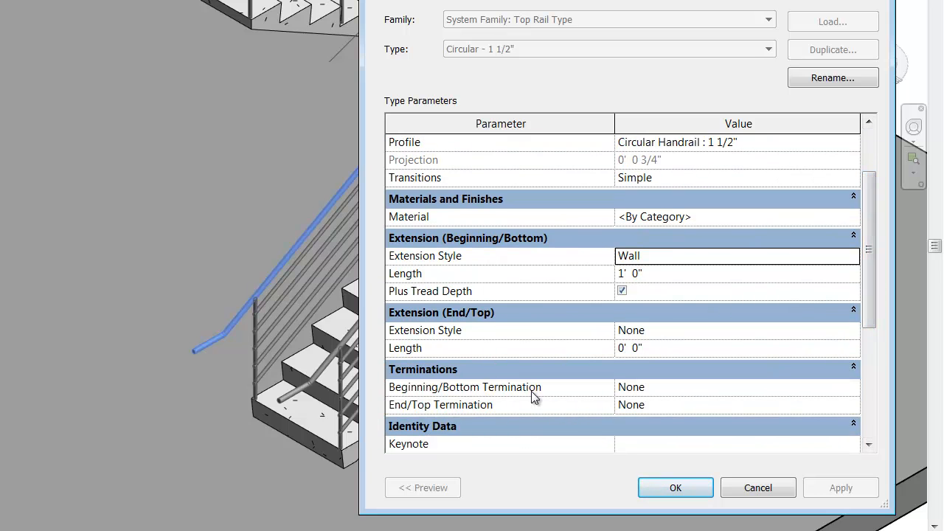
{"action": "mouse_move", "coordinate": [633, 399]}
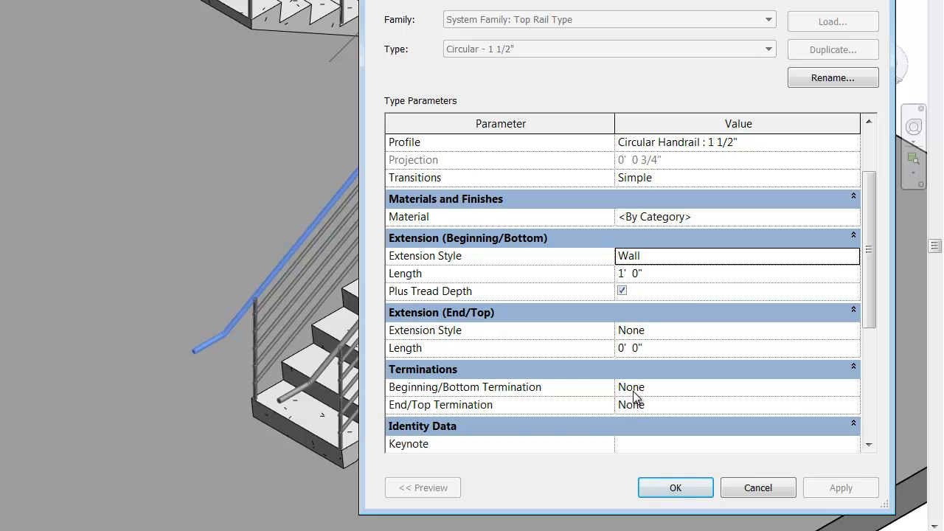
{"action": "mouse_move", "coordinate": [646, 275]}
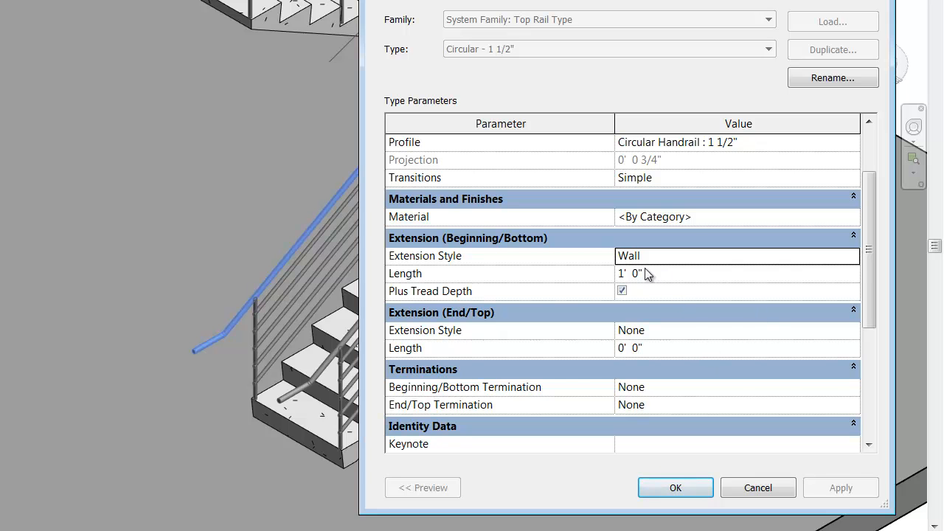
Set the bottom extension style back to Post and confirm the rail type changes.
{"action": "left_click", "coordinate": [854, 256]}
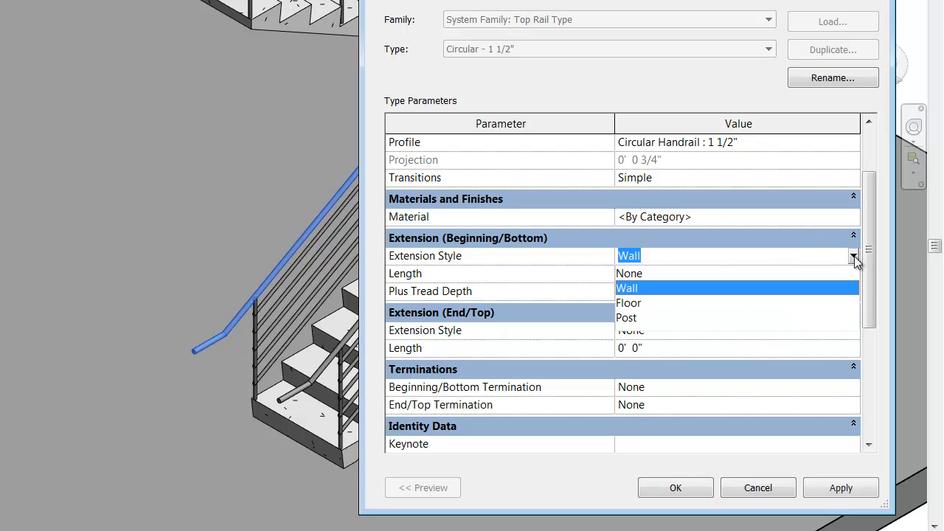
{"action": "mouse_move", "coordinate": [629, 303]}
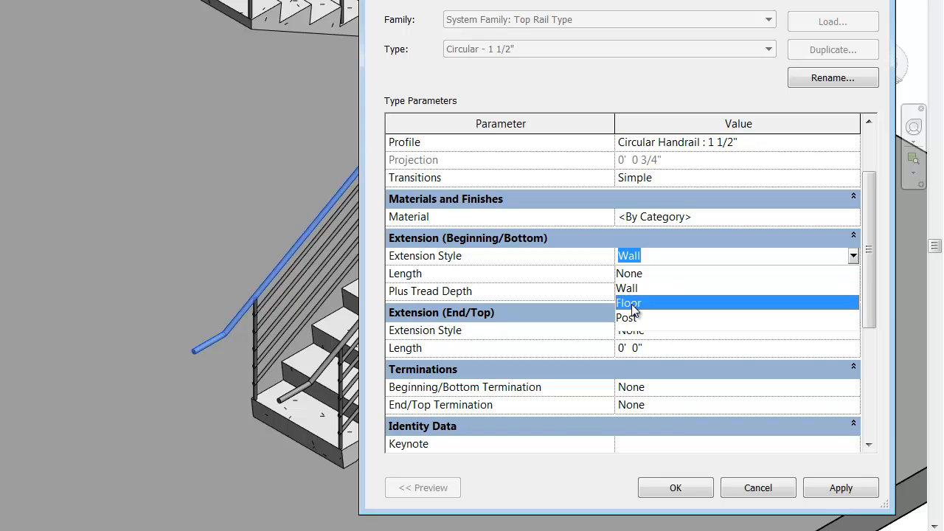
{"action": "left_click", "coordinate": [628, 302]}
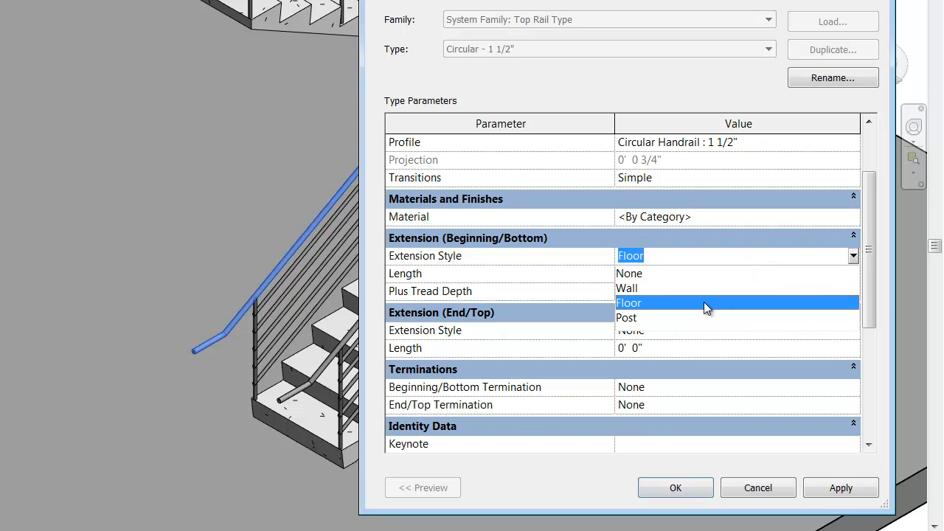
{"action": "left_click", "coordinate": [625, 317]}
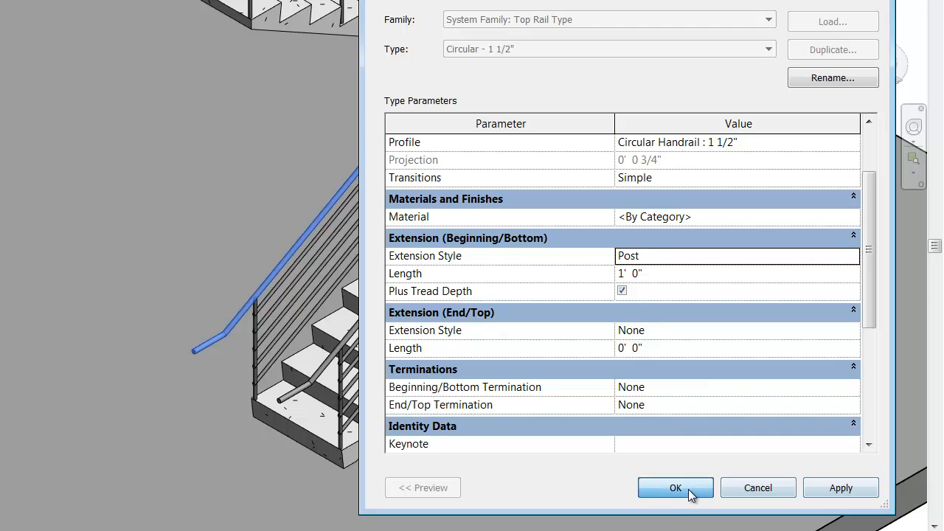
{"action": "left_click", "coordinate": [676, 486]}
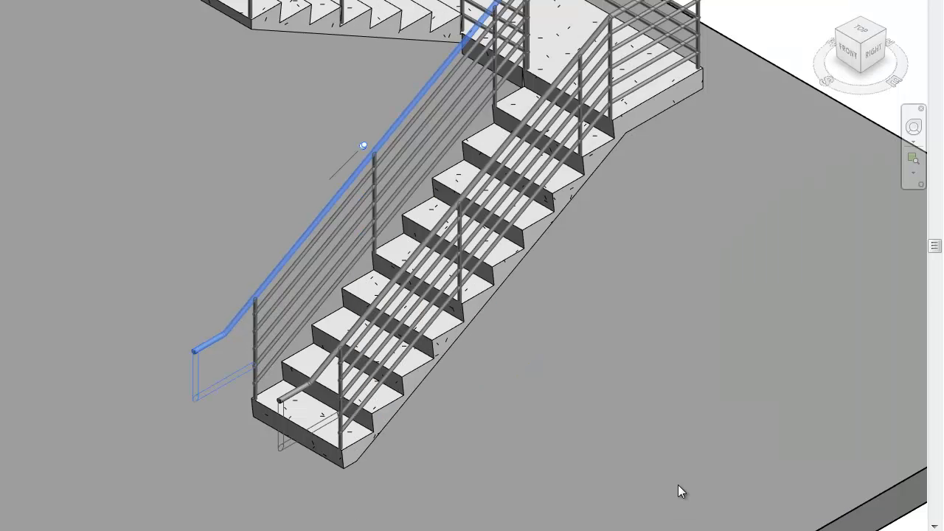
Select the Post-extended top rail in the 3D view.
{"action": "left_click", "coordinate": [289, 401]}
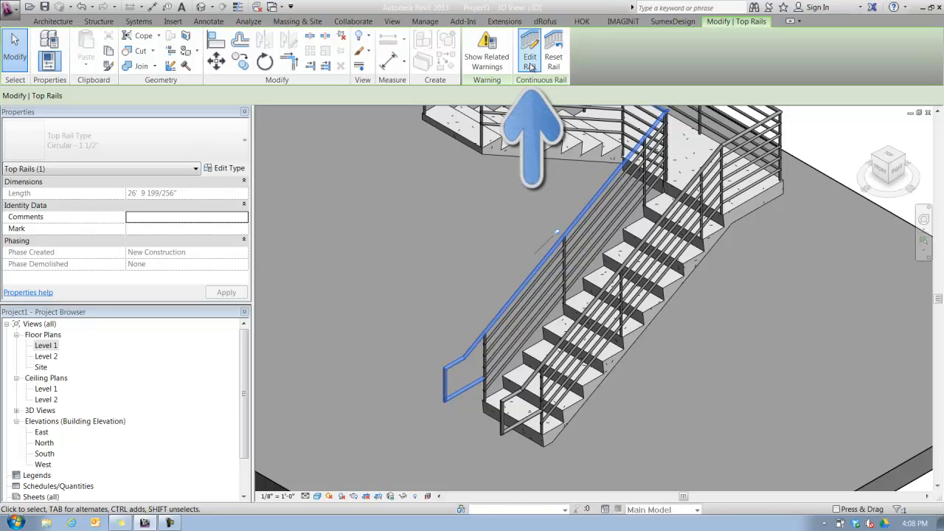
Enter Edit Rail mode on the selected top rail's path.
{"action": "left_click", "coordinate": [529, 48]}
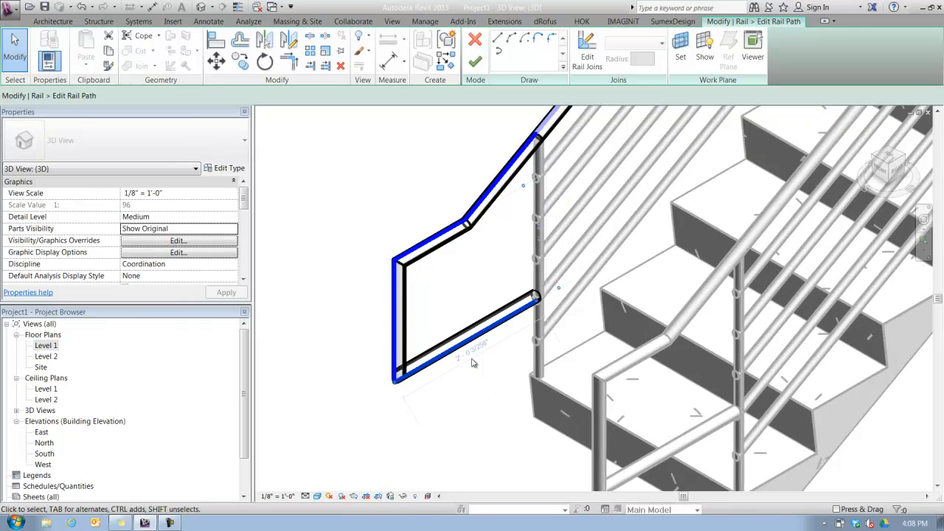
Drag the bottom extension line down and sketch a new angled segment to form a zigzag.
{"action": "left_click", "coordinate": [494, 327]}
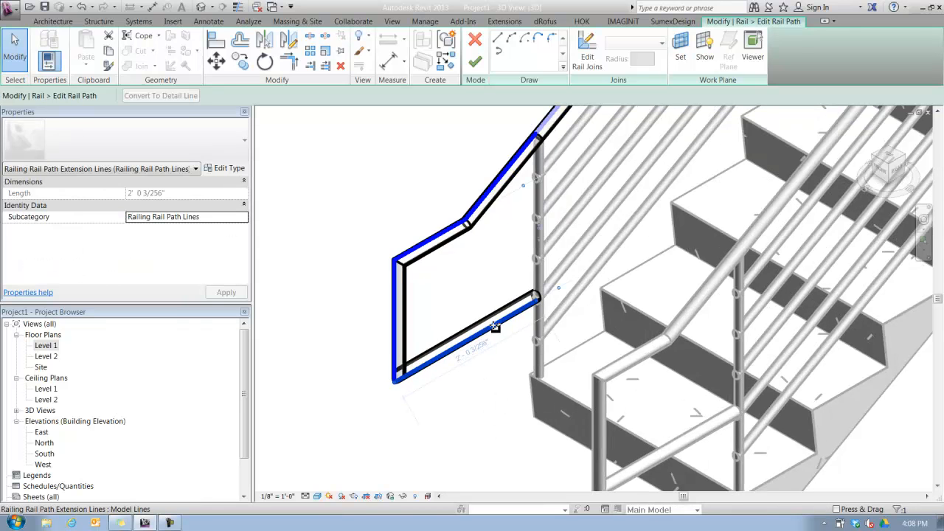
{"action": "left_click_drag", "start_coordinate": [493, 327], "coordinate": [490, 372]}
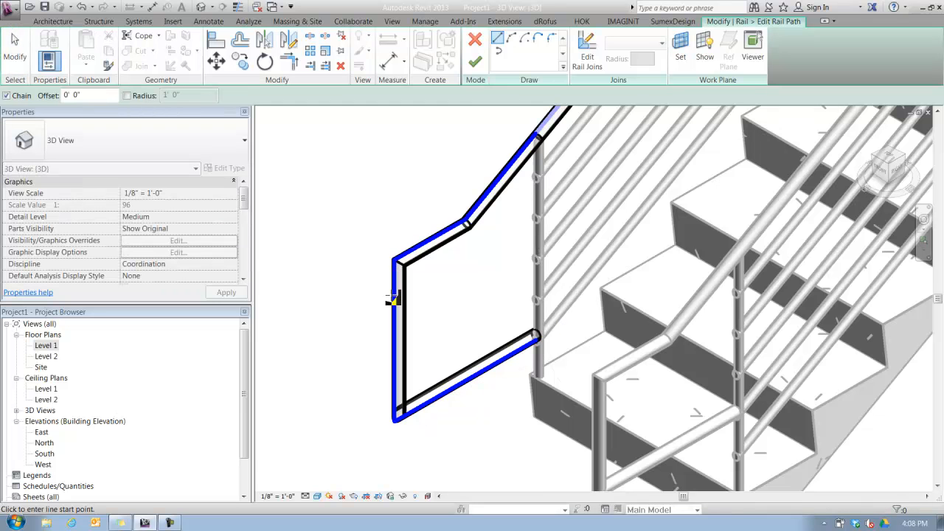
{"action": "left_click", "coordinate": [396, 298]}
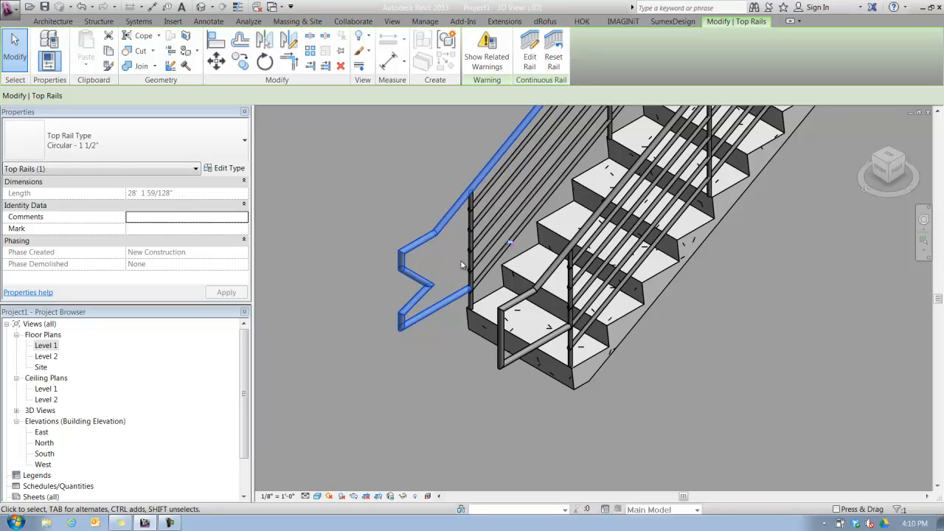
{"action": "mouse_move", "coordinate": [465, 263]}
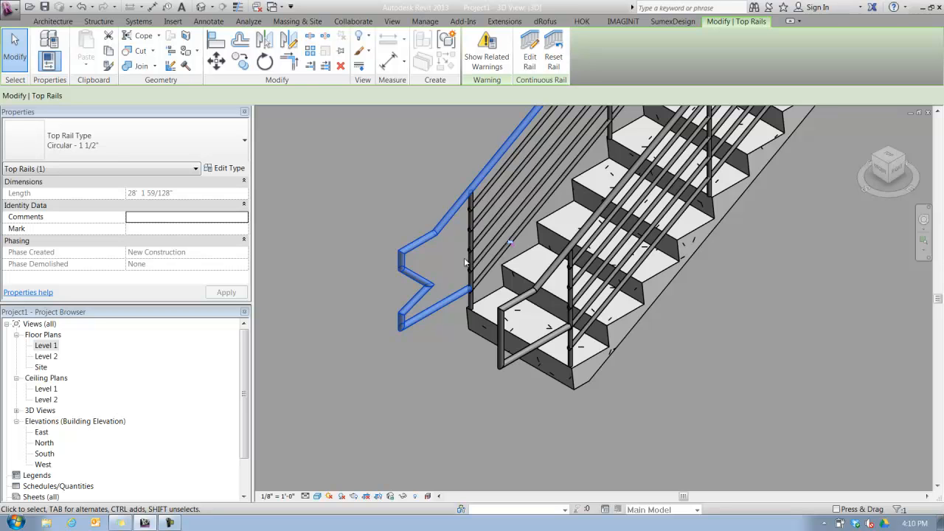
{"action": "mouse_move", "coordinate": [445, 271]}
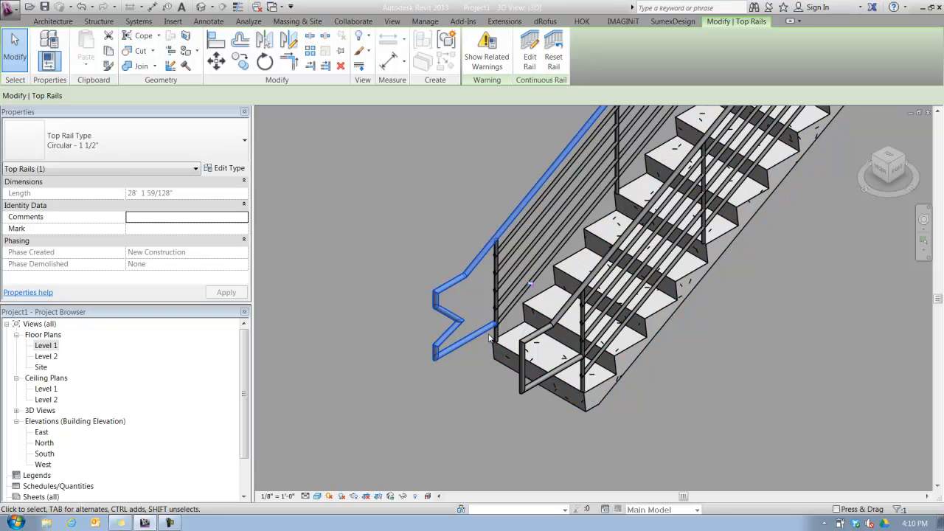
{"action": "mouse_move", "coordinate": [489, 333]}
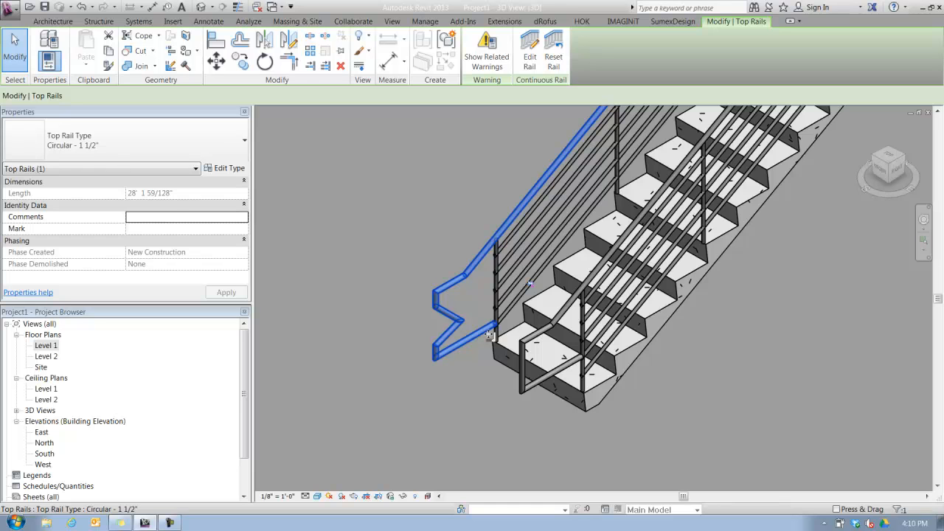
{"action": "mouse_move", "coordinate": [519, 332]}
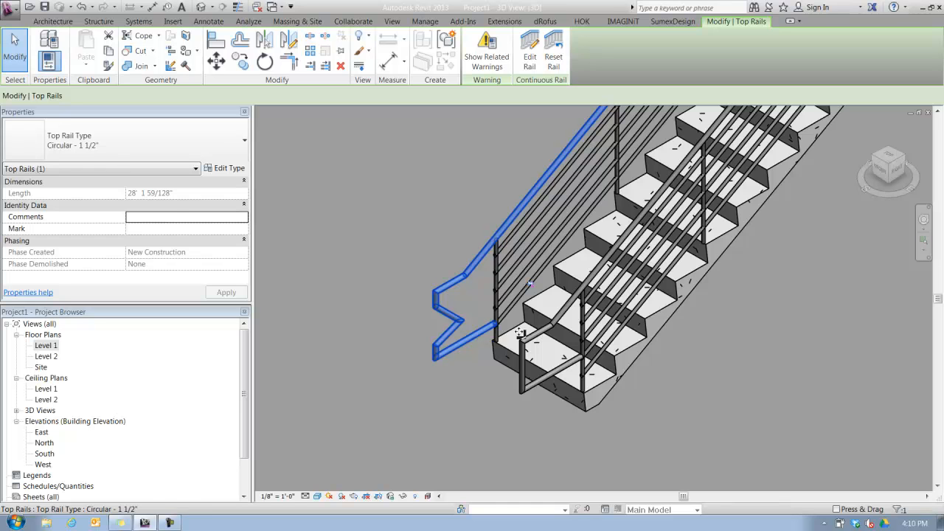
{"action": "left_click", "coordinate": [536, 336]}
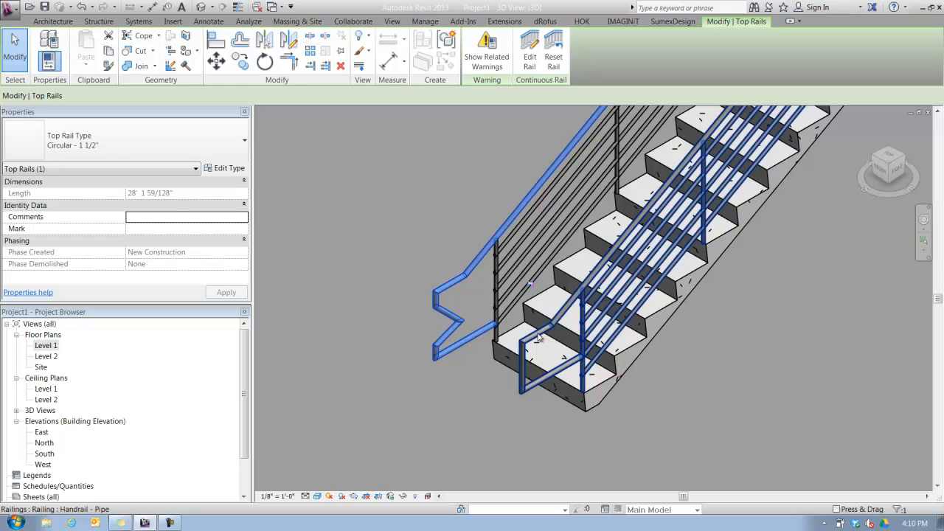
{"action": "left_click", "coordinate": [466, 404]}
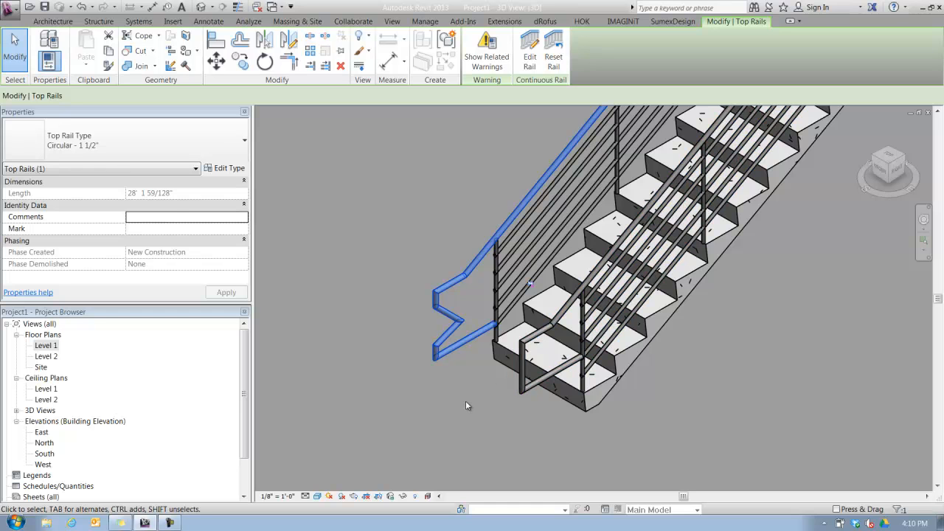